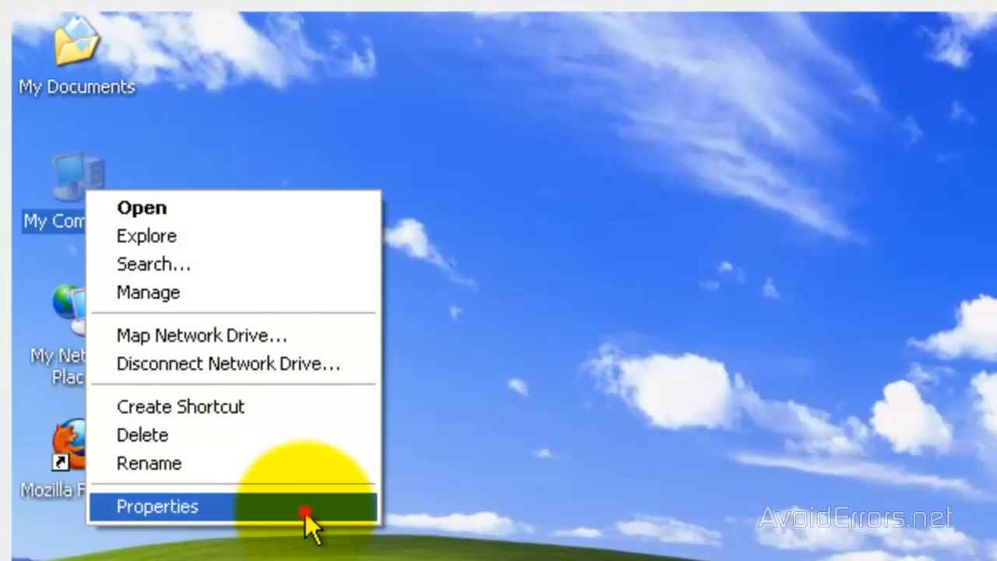
# Step: View and close System Properties, then launch regedit from the Run dialog
pyautogui.click(157, 506)
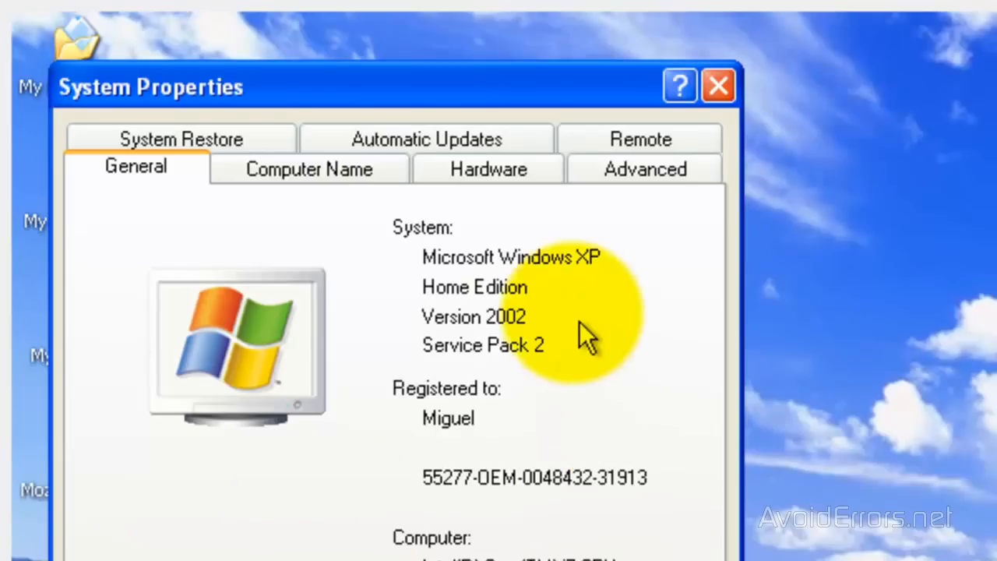
pyautogui.moveTo(677, 273)
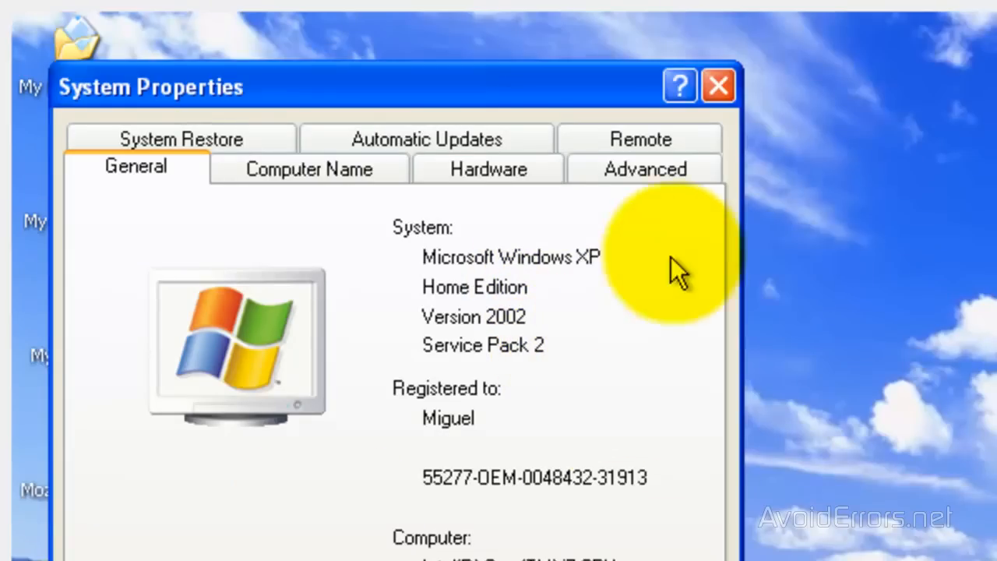
pyautogui.click(718, 86)
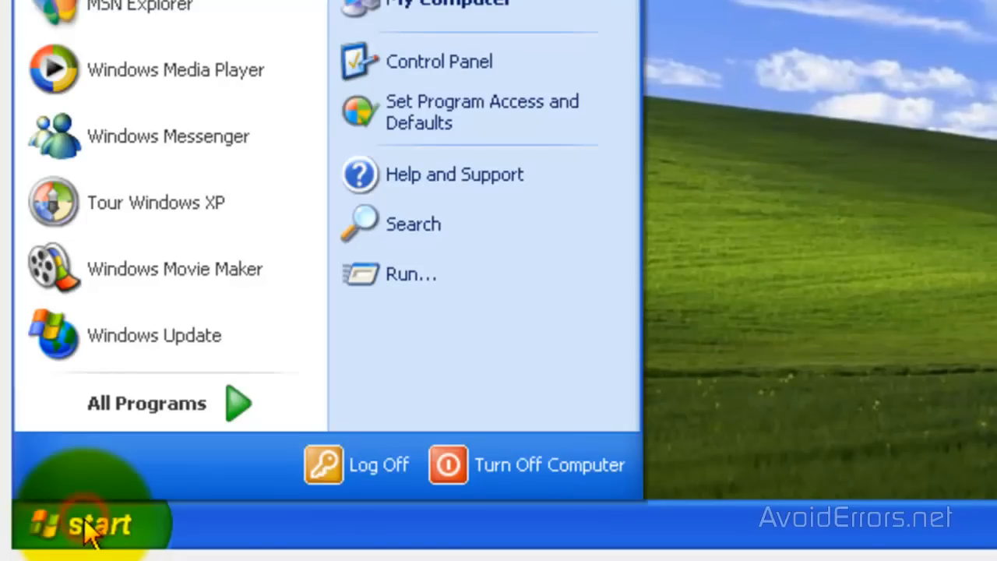
pyautogui.moveTo(411, 273)
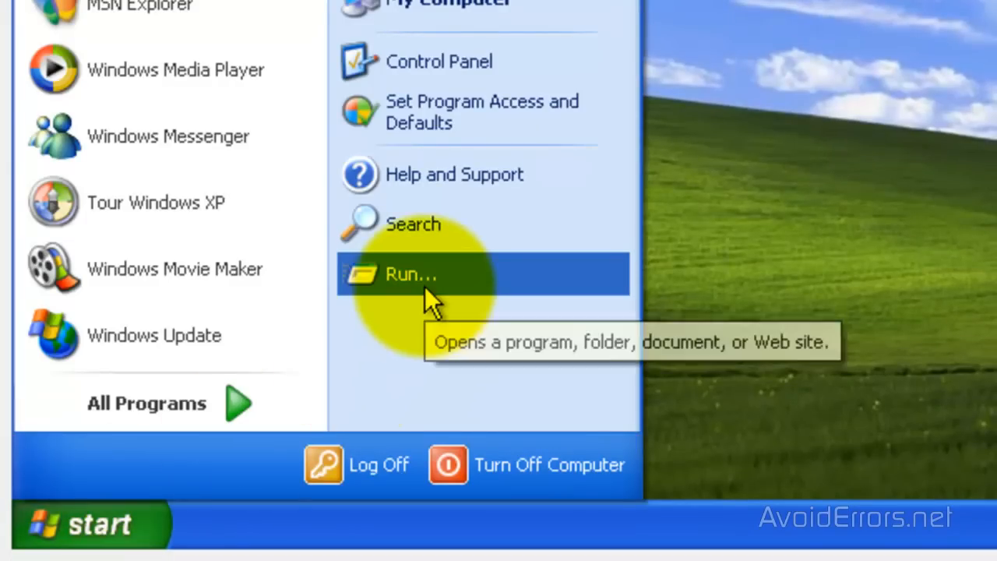
pyautogui.click(411, 273)
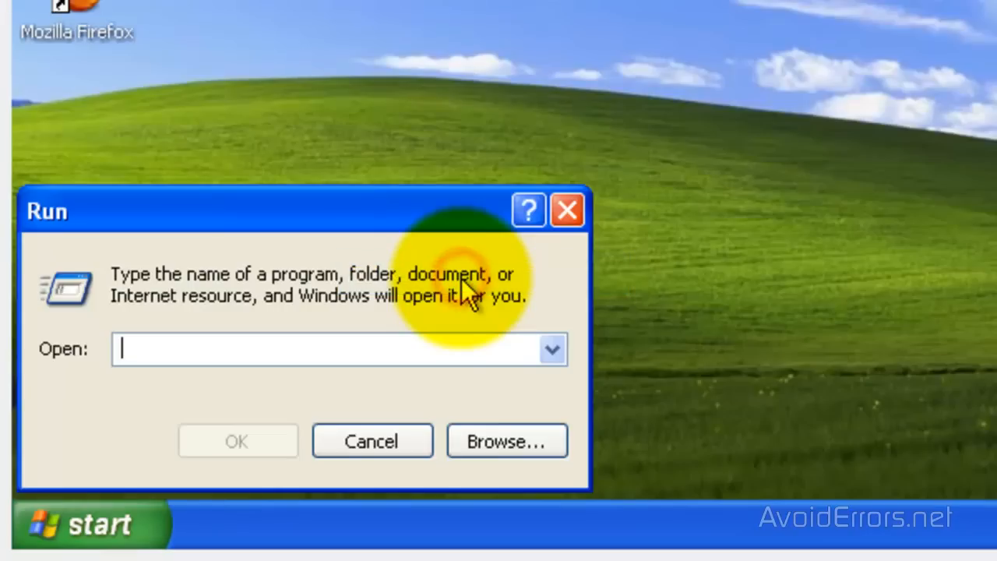
pyautogui.write('regedit')
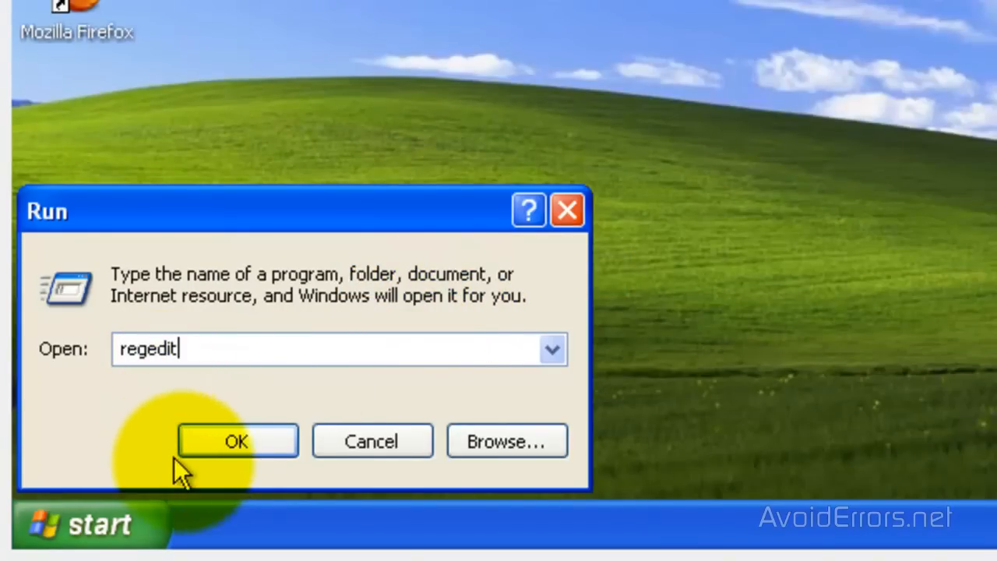
pyautogui.click(236, 441)
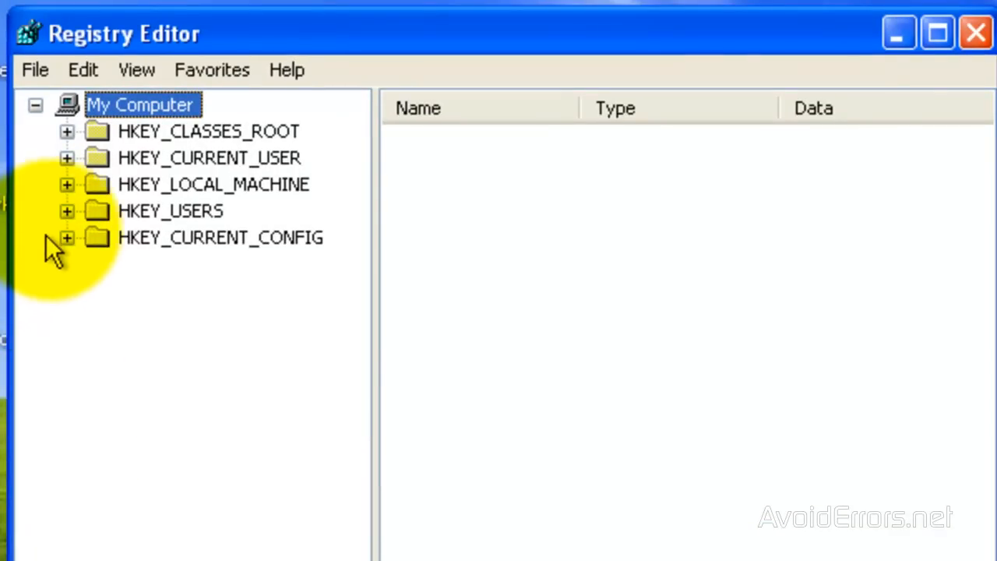
# Step: Expand HKEY_LOCAL_MACHINE, SYSTEM, ControlSet003 and Control in the registry tree
pyautogui.click(67, 184)
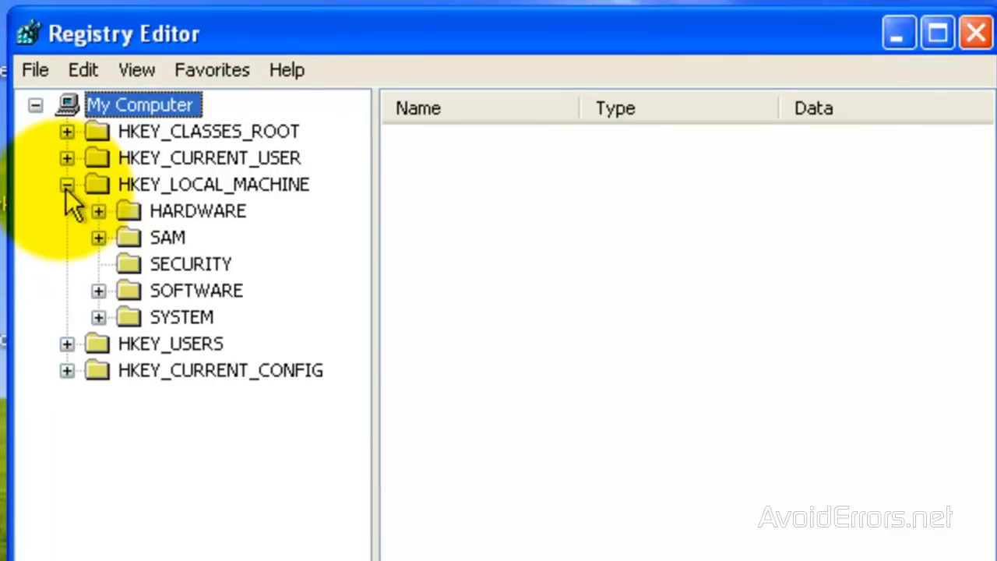
pyautogui.moveTo(99, 327)
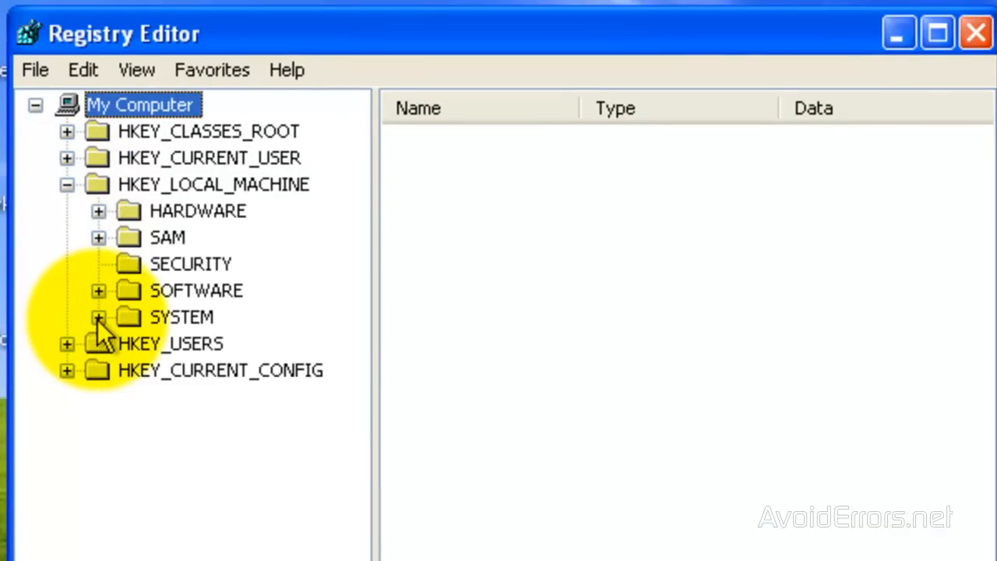
pyautogui.click(98, 317)
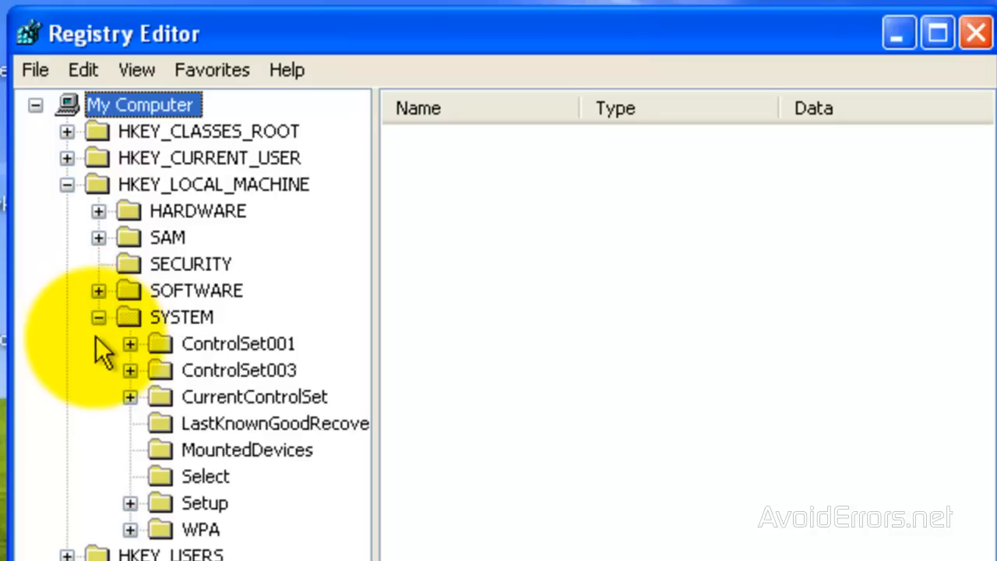
pyautogui.moveTo(222, 370)
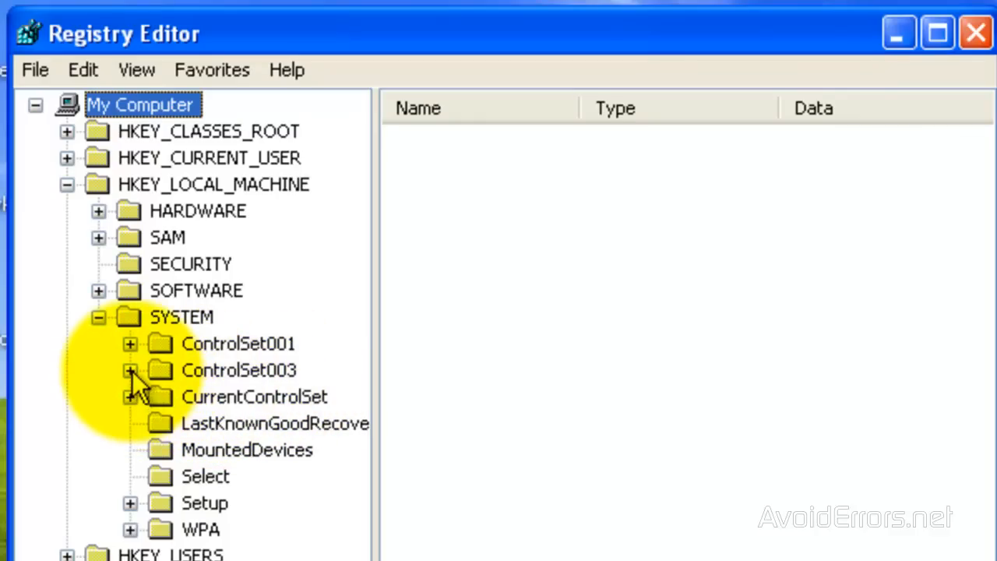
pyautogui.click(129, 370)
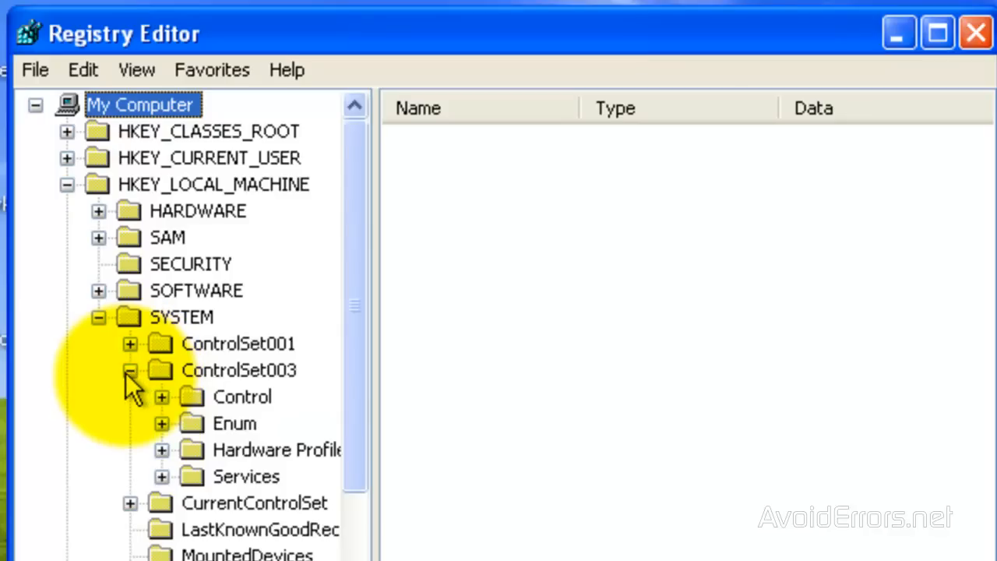
pyautogui.click(162, 396)
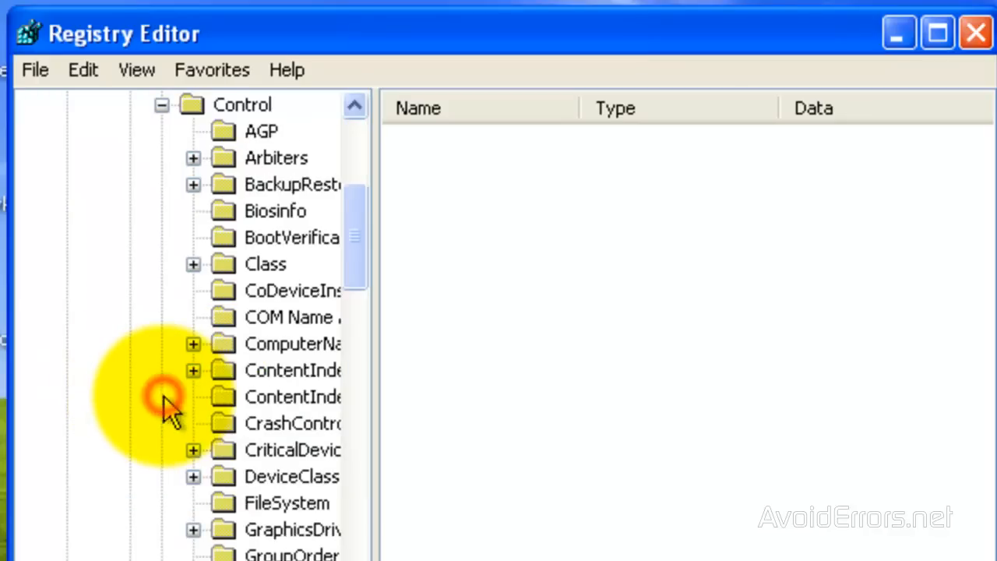
pyautogui.moveTo(152, 491)
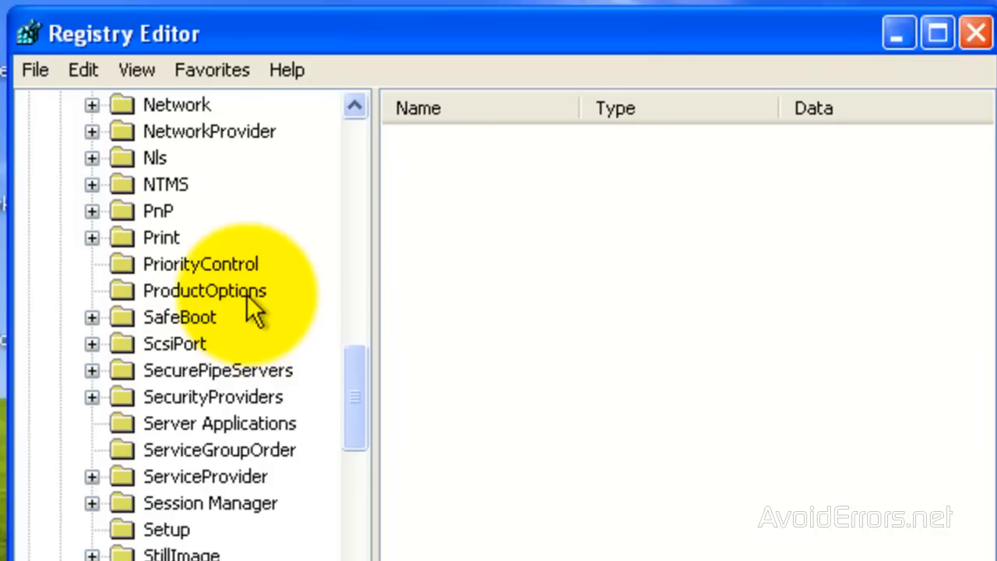
# Step: Delete the ProductSuite value from the ProductOptions key, confirming with Yes
pyautogui.click(205, 289)
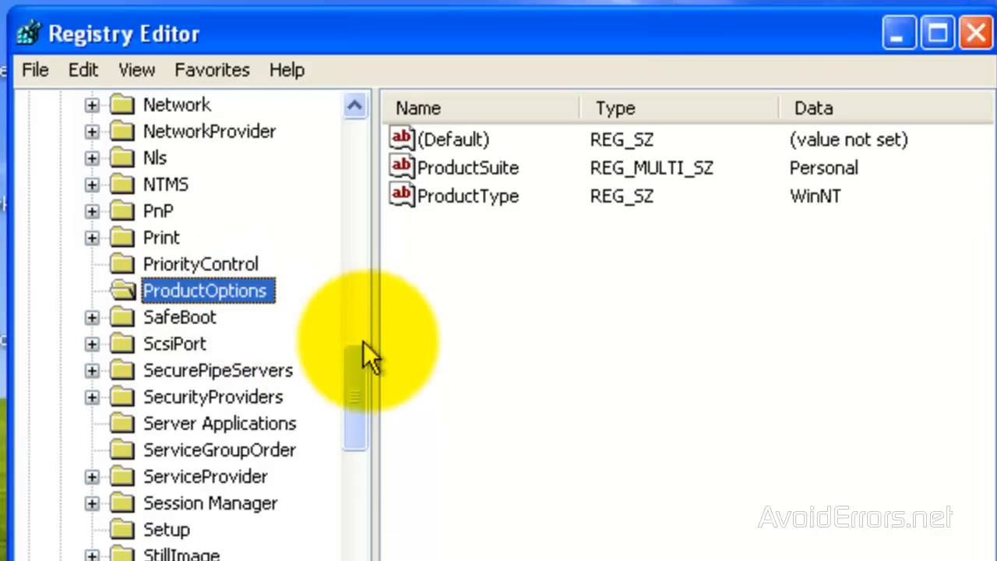
pyautogui.rightClick(468, 167)
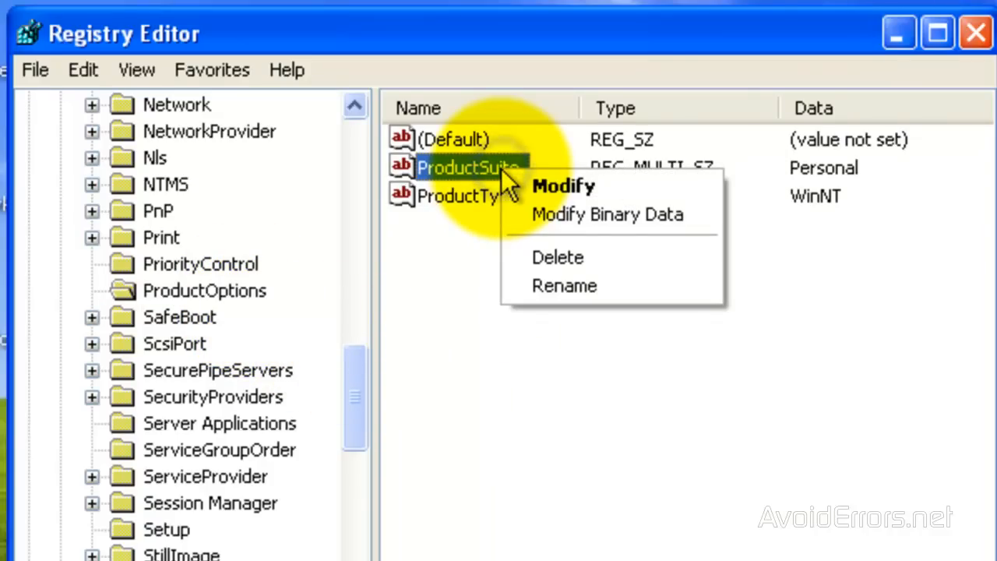
pyautogui.moveTo(569, 265)
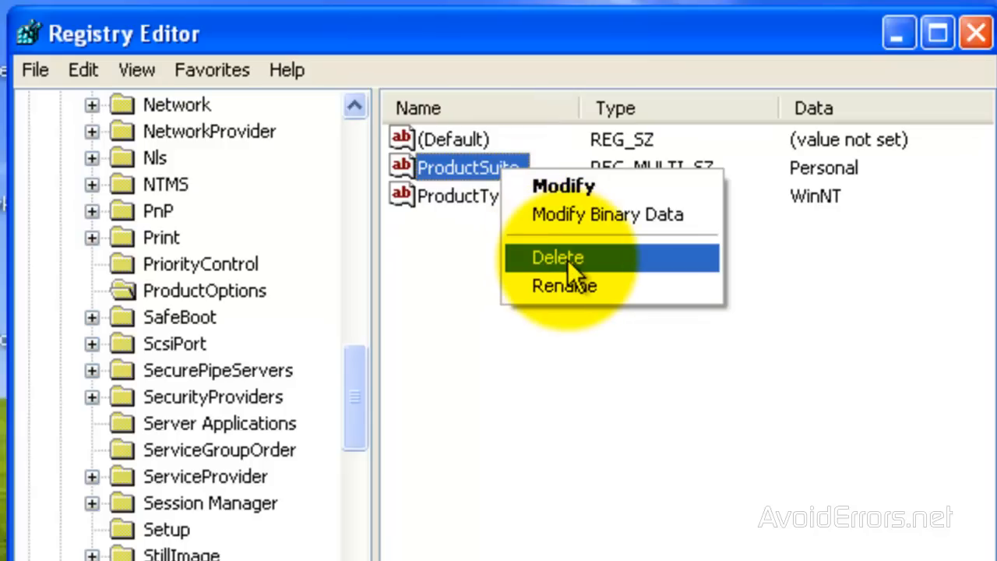
pyautogui.click(557, 257)
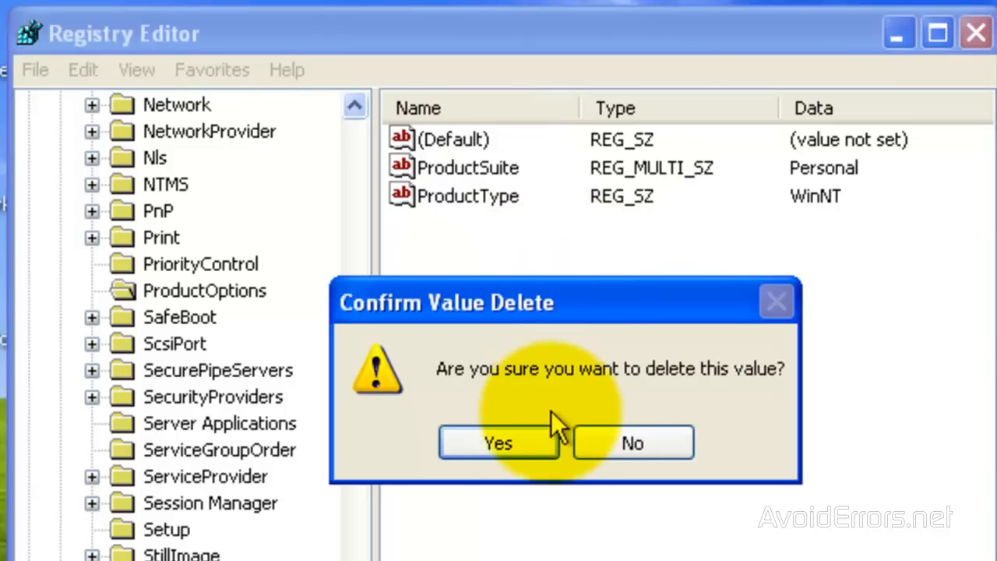
pyautogui.click(498, 443)
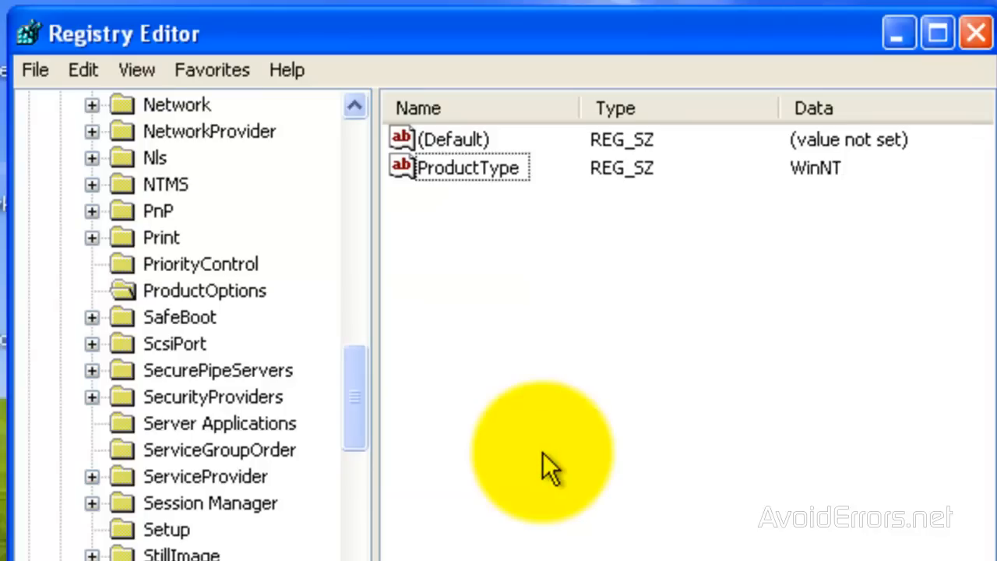
# Step: Create a DWORD value named Brand in ProductOptions, keeping its data at 0
pyautogui.rightClick(436, 222)
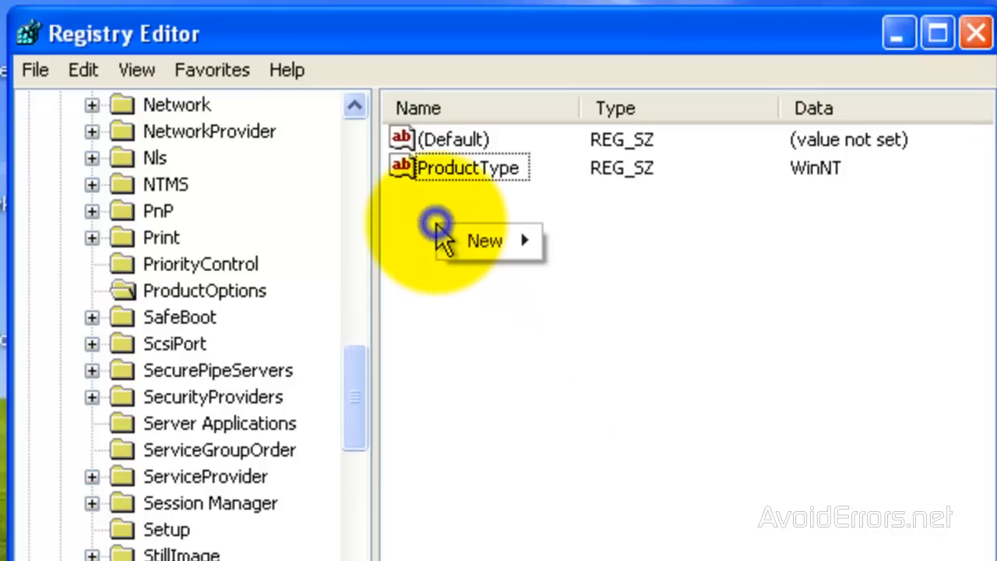
pyautogui.click(484, 240)
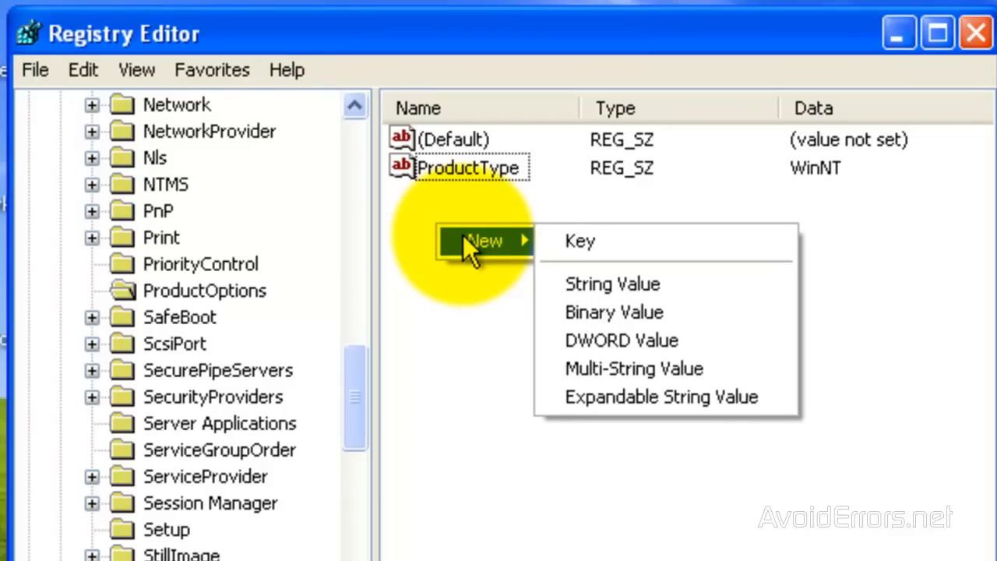
pyautogui.click(621, 341)
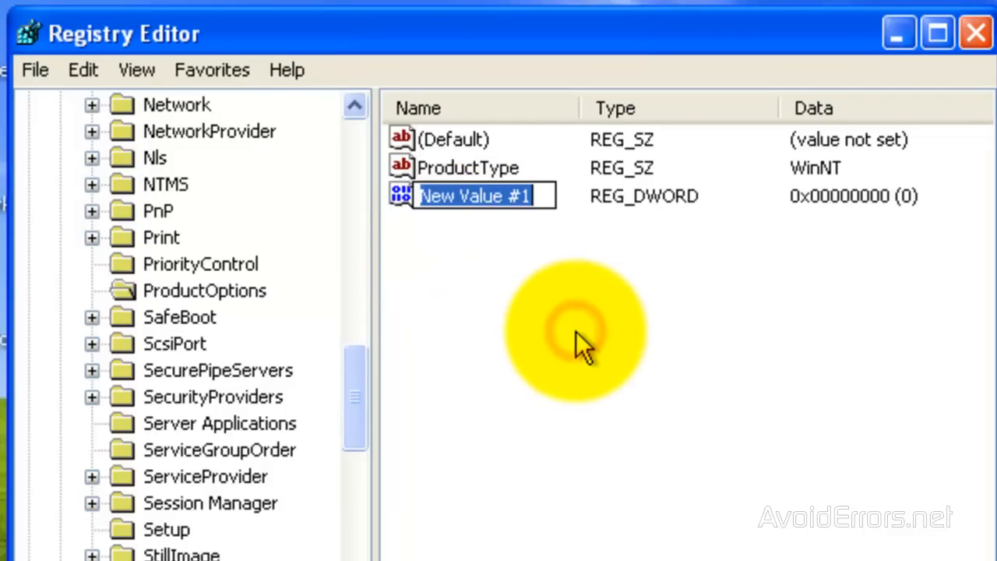
pyautogui.write('Bran')
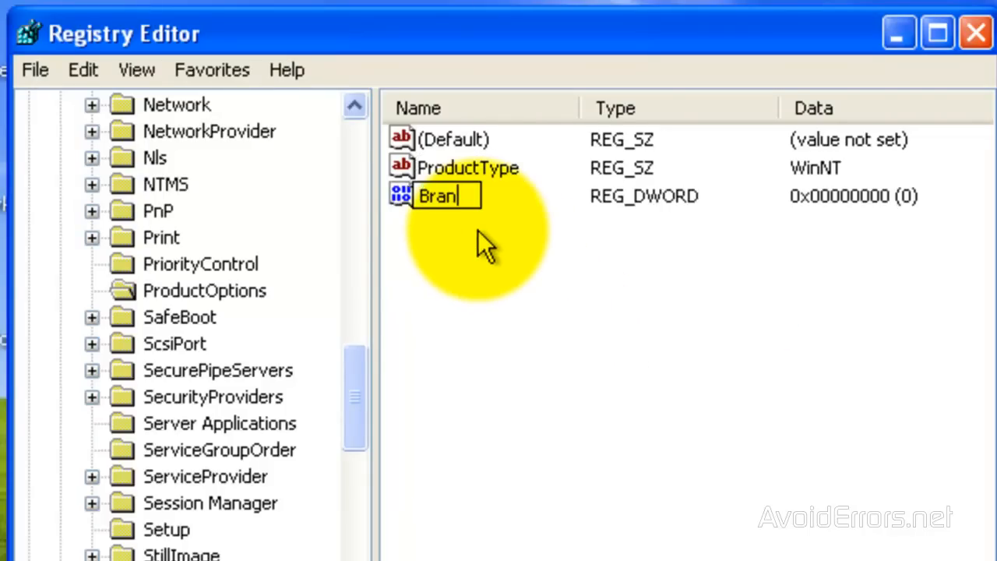
pyautogui.write('d')
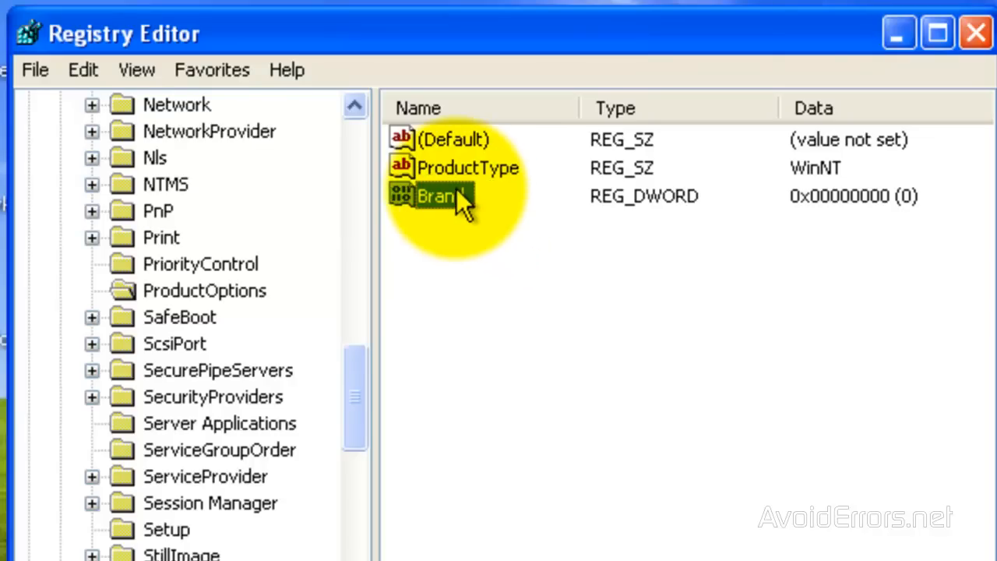
pyautogui.rightClick(437, 196)
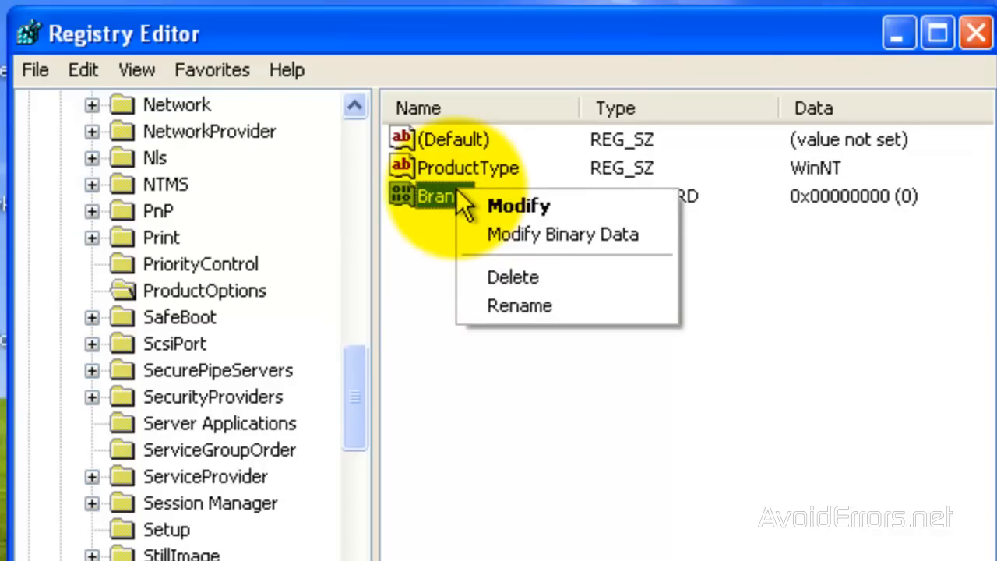
pyautogui.click(518, 205)
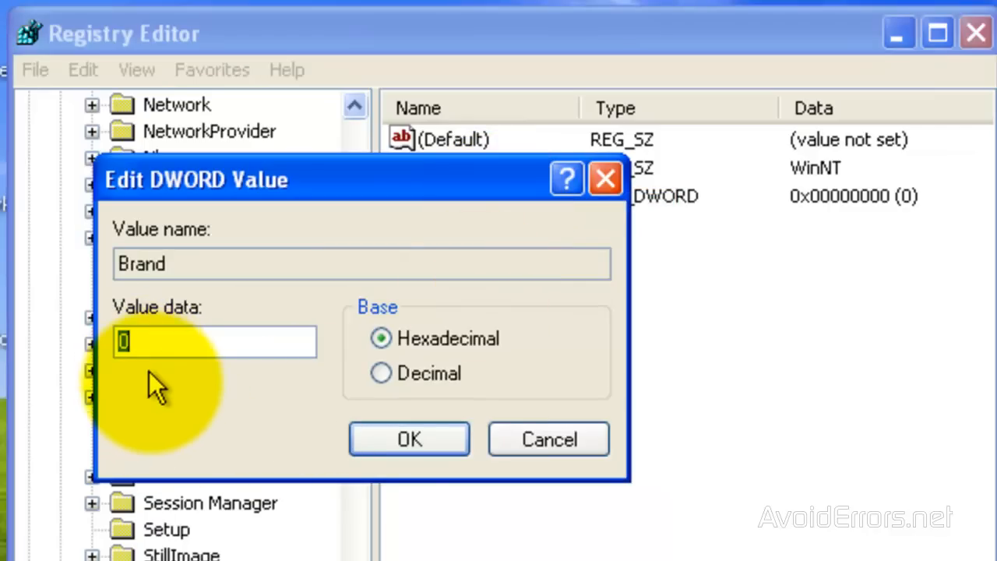
pyautogui.click(409, 439)
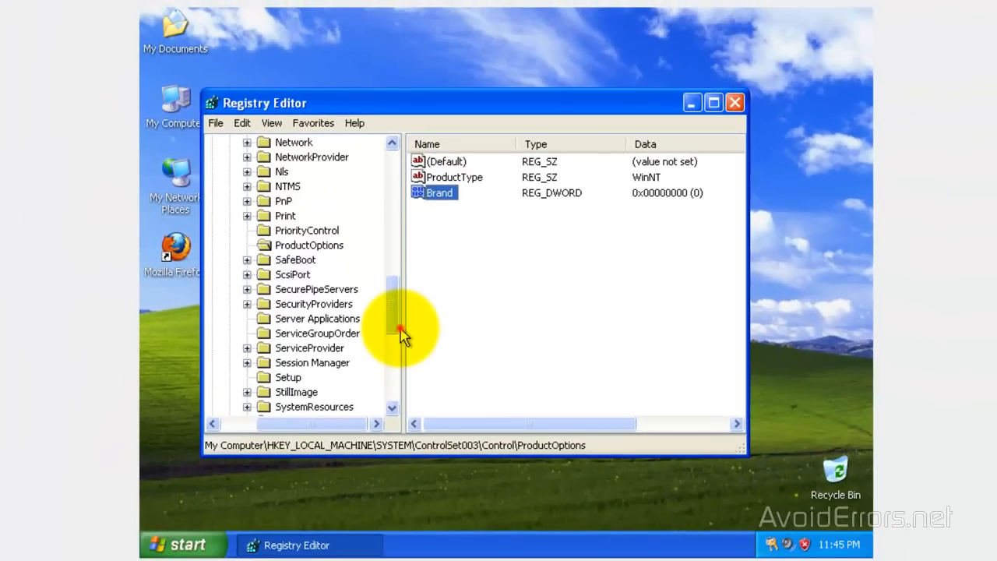
pyautogui.moveTo(206, 517)
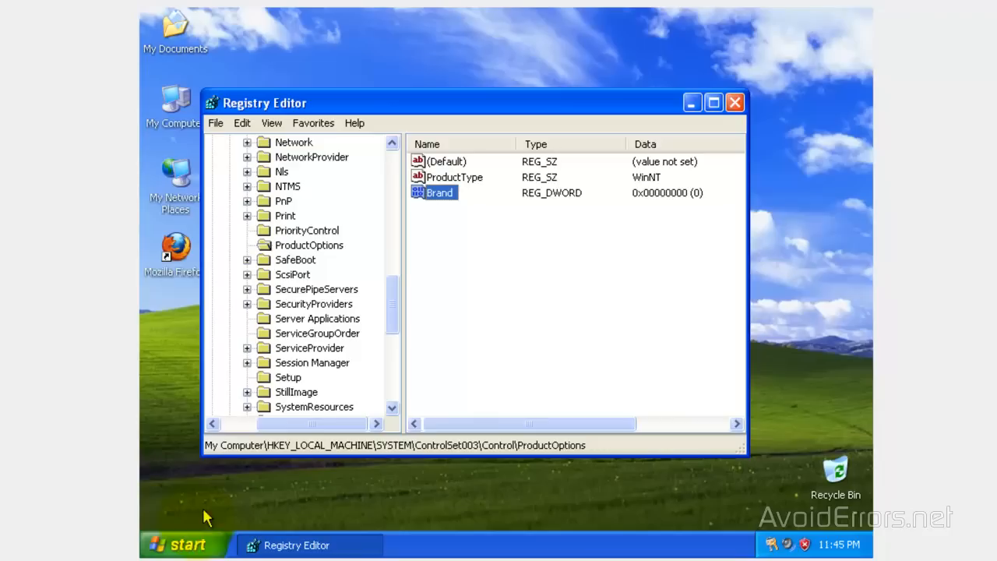
# Step: Restart Windows via Start > Turn Off Computer
pyautogui.click(183, 544)
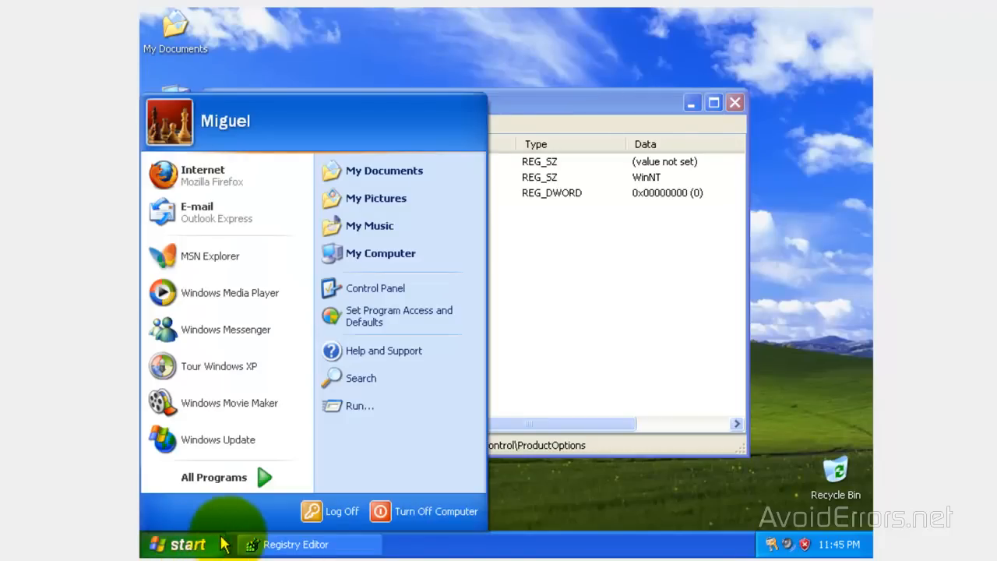
pyautogui.click(425, 511)
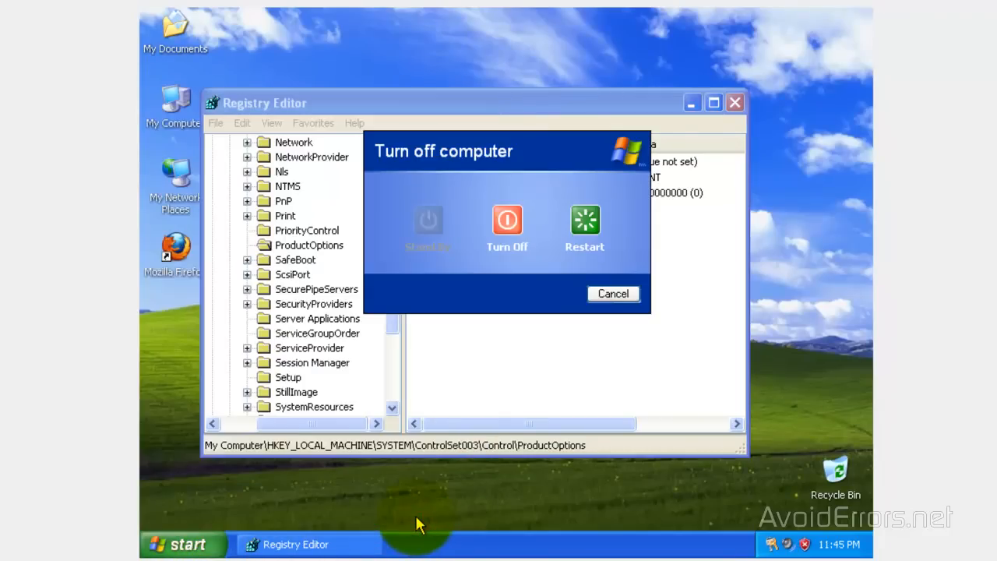
pyautogui.moveTo(584, 222)
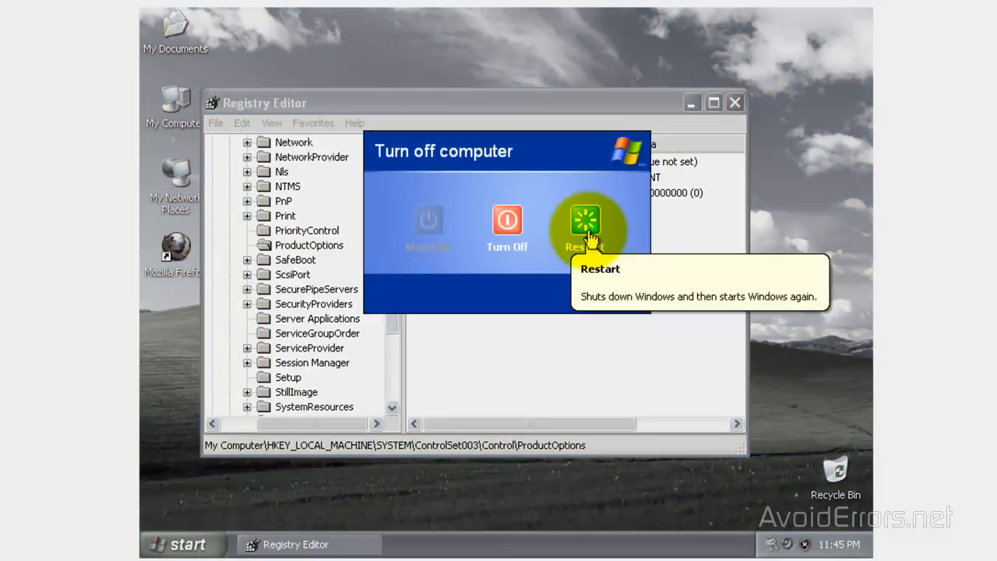
pyautogui.click(585, 220)
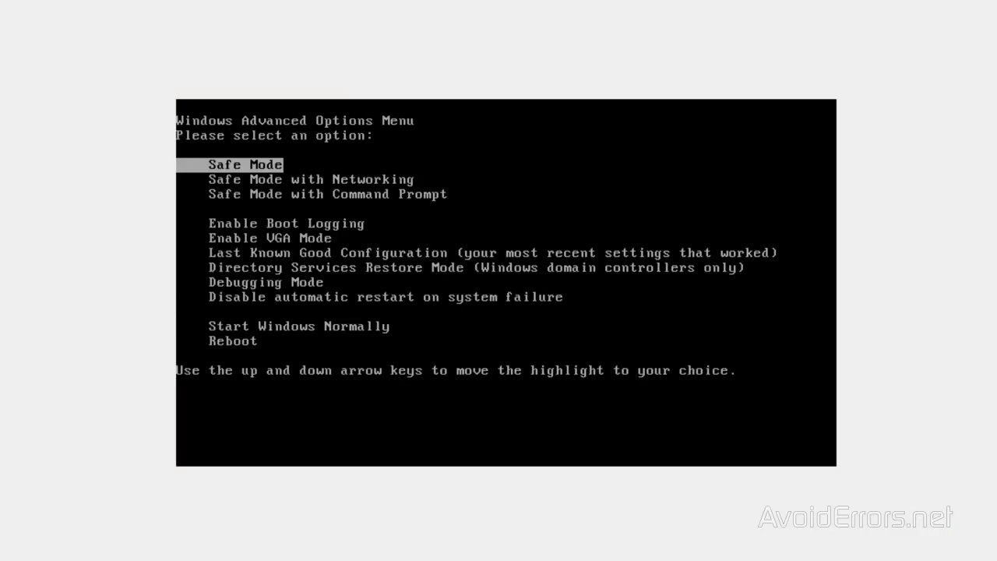
# Step: Boot Windows with Last Known Good Configuration from the advanced options menu
pyautogui.press('down')
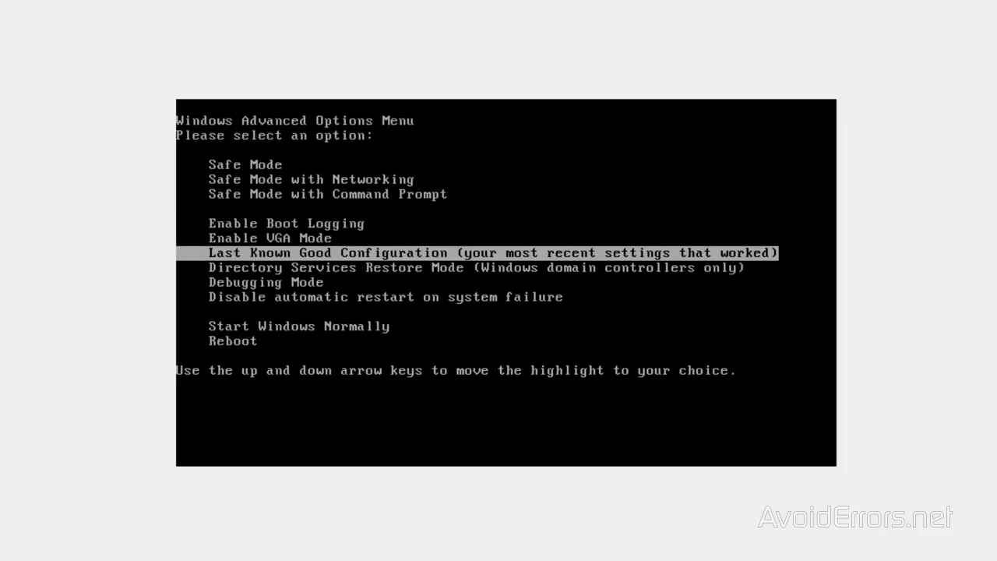
pyautogui.press('enter')
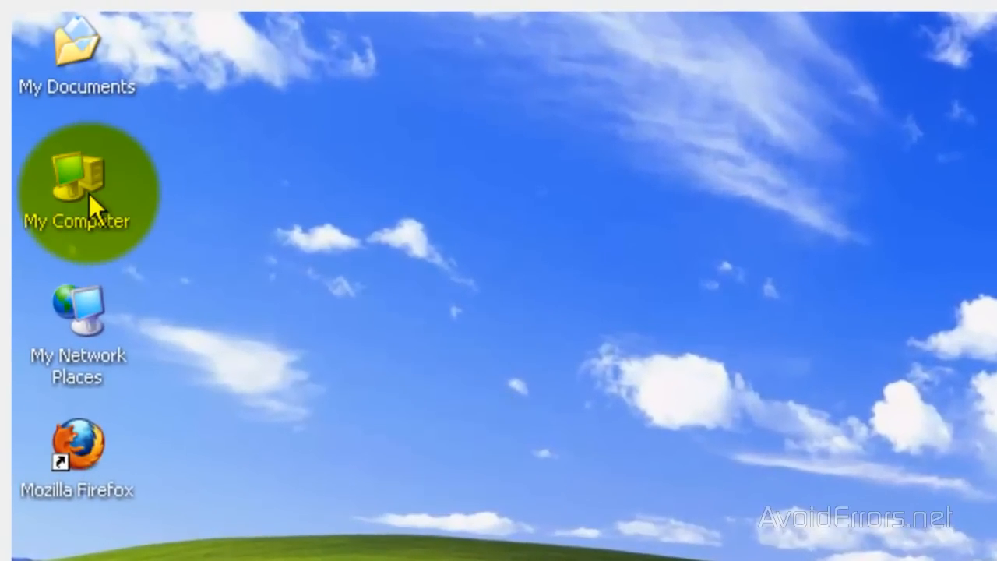
# Step: Open My Computer's Properties to confirm Windows XP Professional, Service Pack 2
pyautogui.rightClick(77, 187)
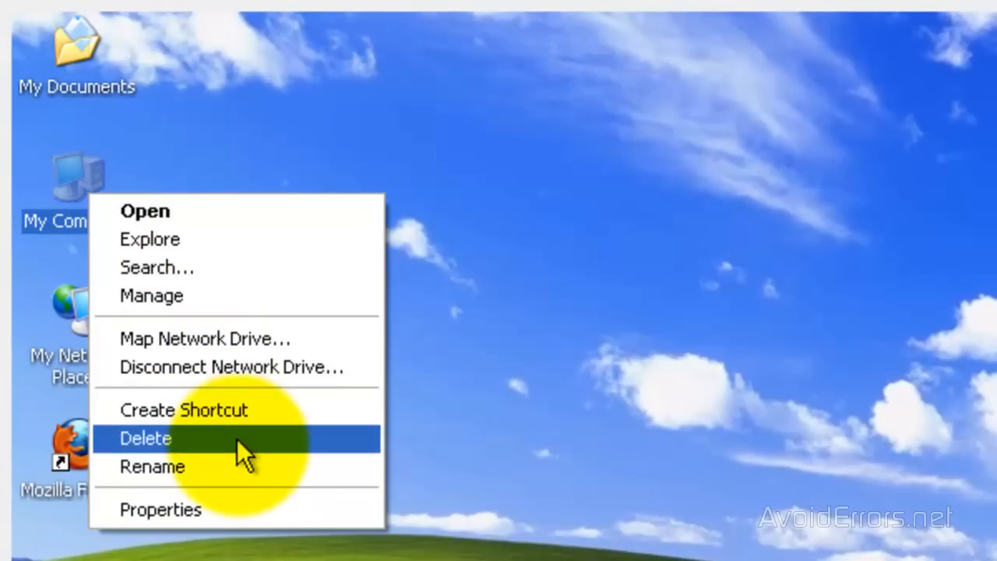
pyautogui.click(159, 509)
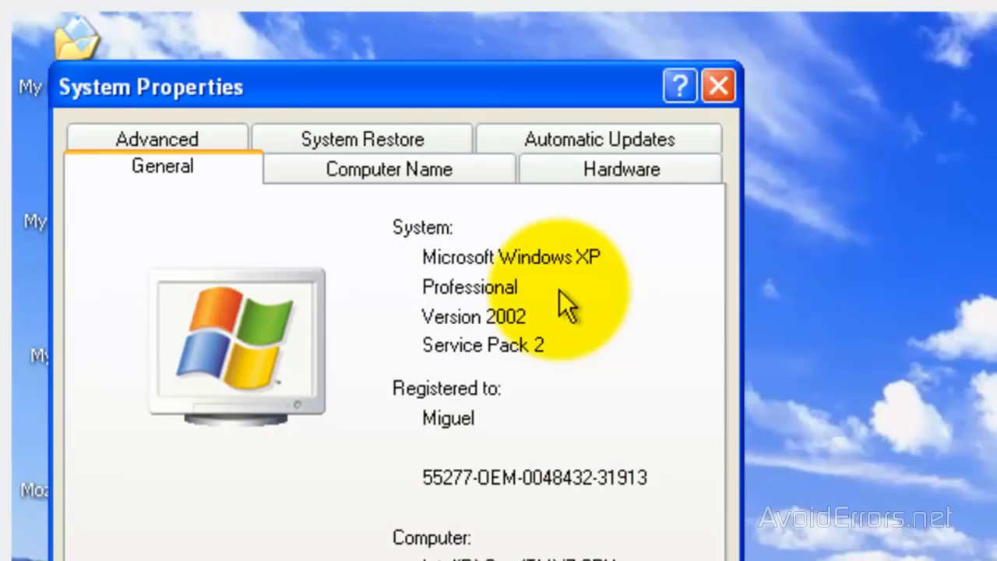
pyautogui.moveTo(545, 390)
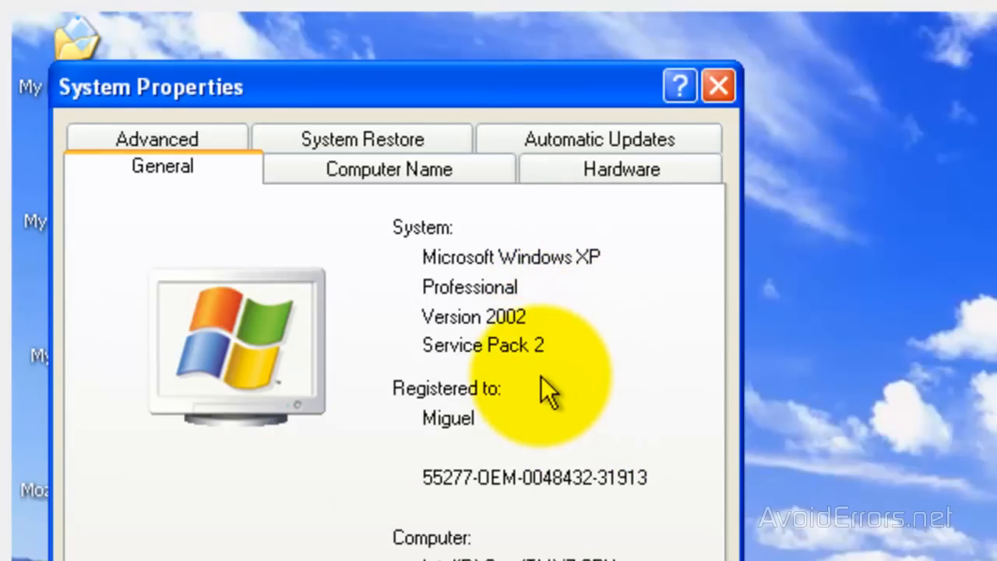